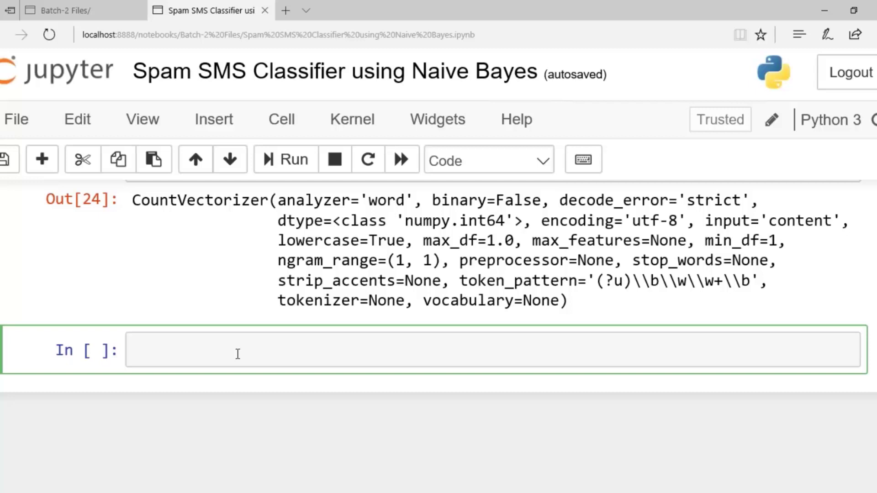
Enter 'from sklearn.moel_selection import train_test_split', then return to the failed cell.
text(from)
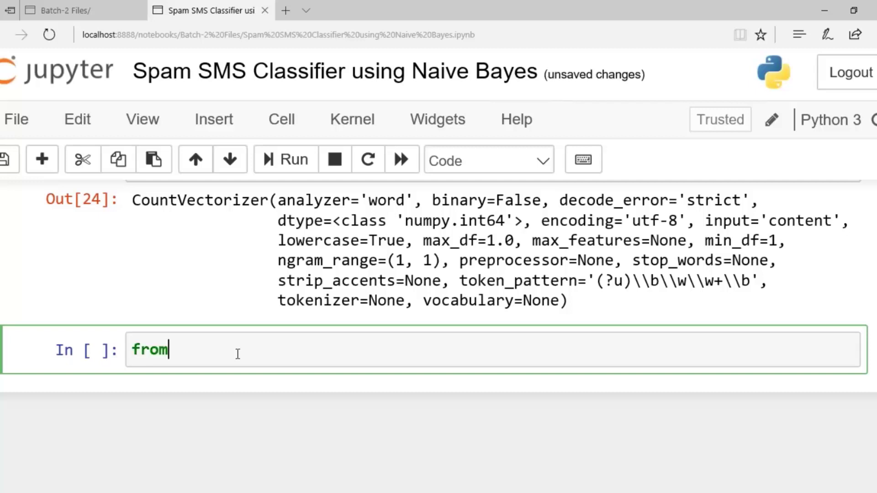
text(sklearn.mo)
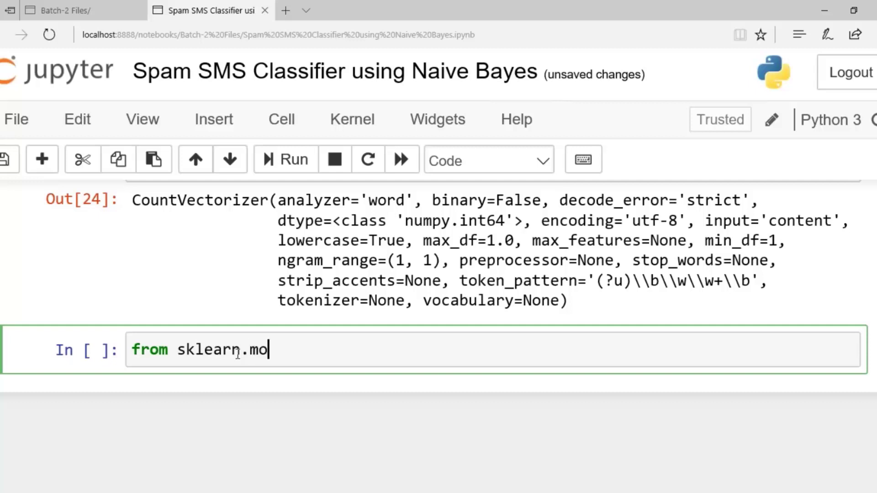
text(el_selec)
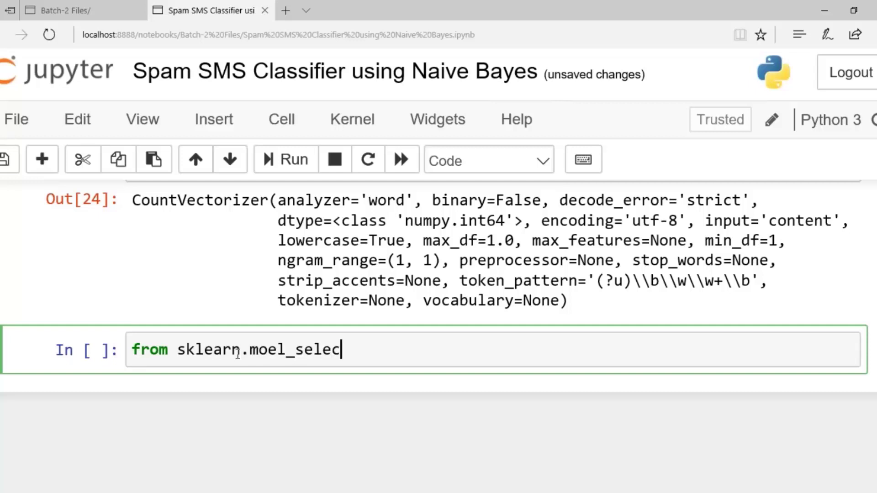
text(tion)
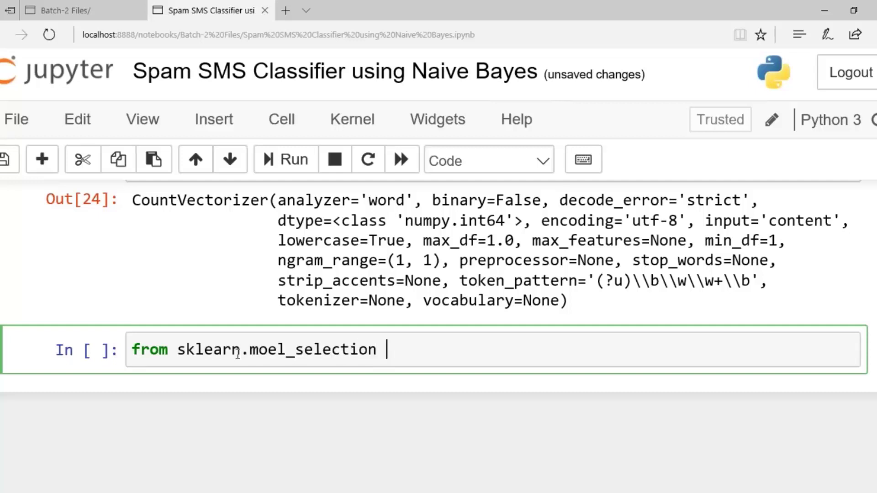
text(import)
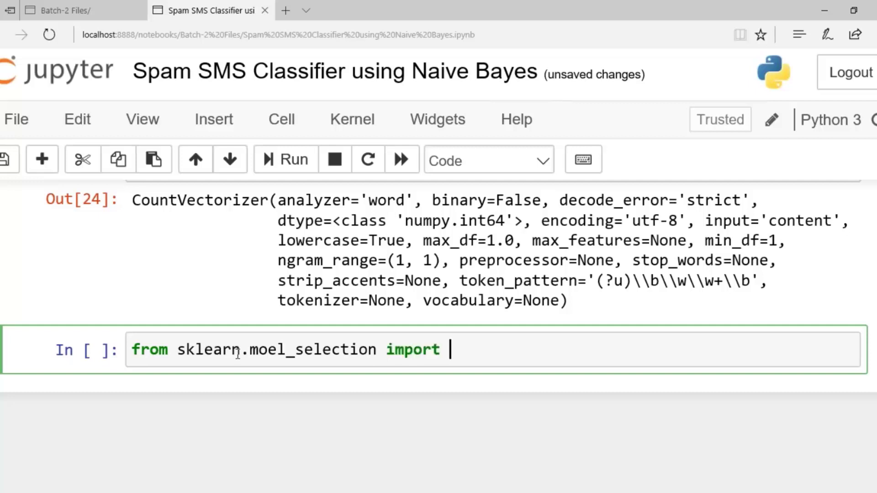
text(train)
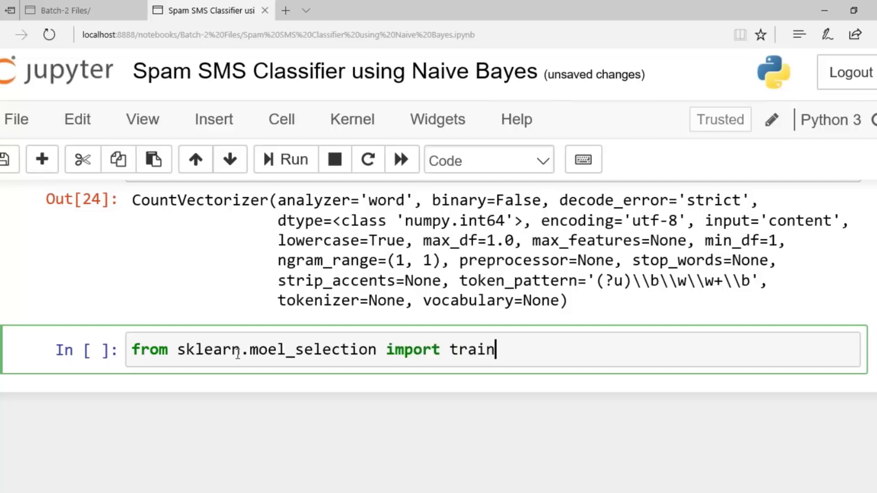
text(_test_split)
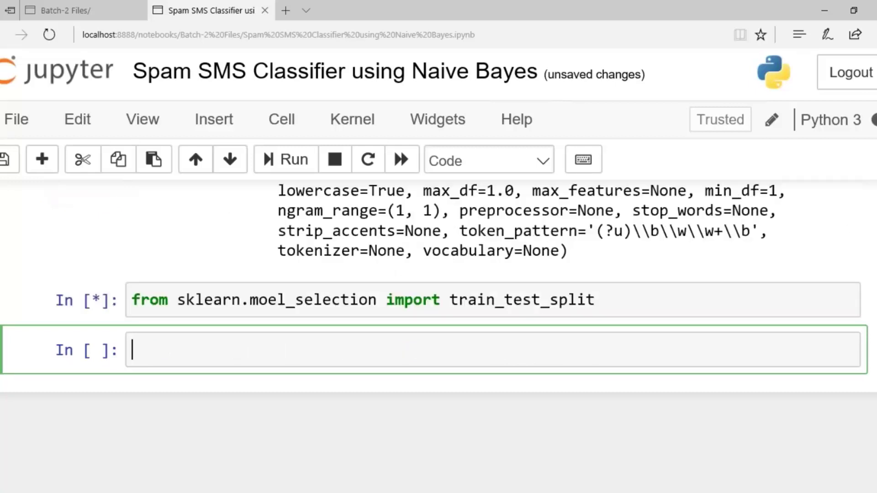
click(294, 159)
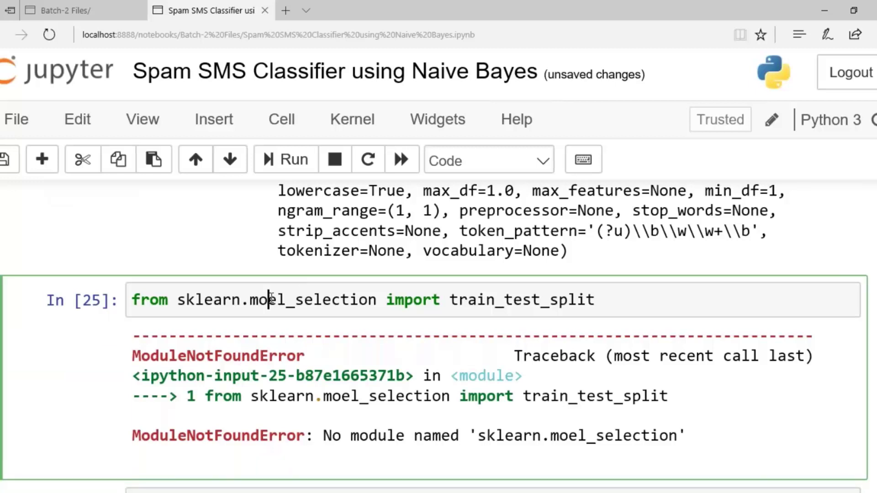
click(294, 159)
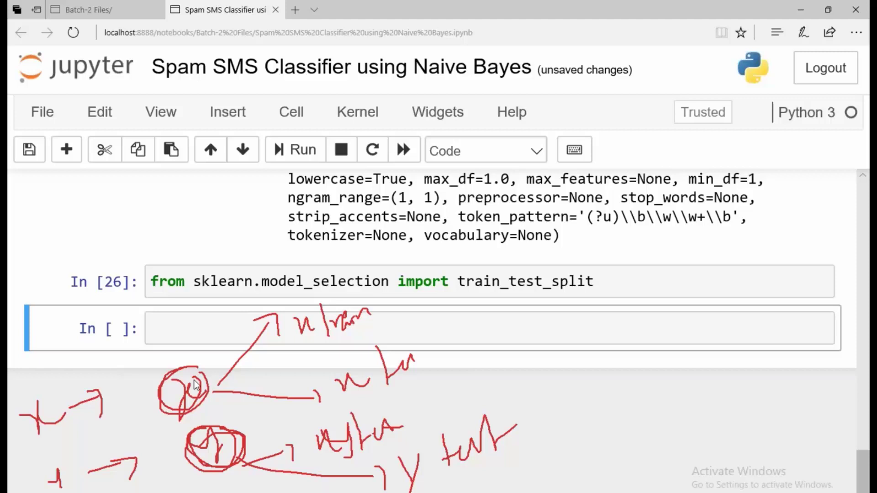
Place the cursor in the empty cell below the working import.
click(29, 149)
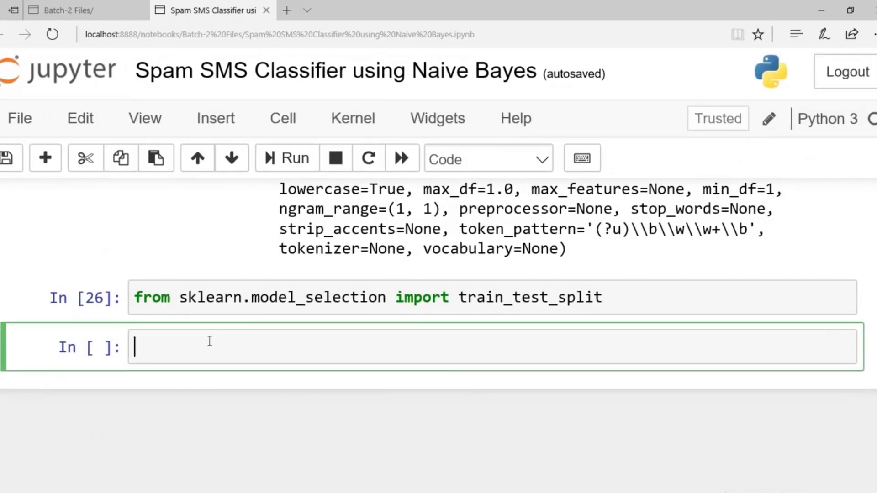
Write 'X_train,X_test,y_train,y_test = train_test_split()' in the new cell.
text(X)
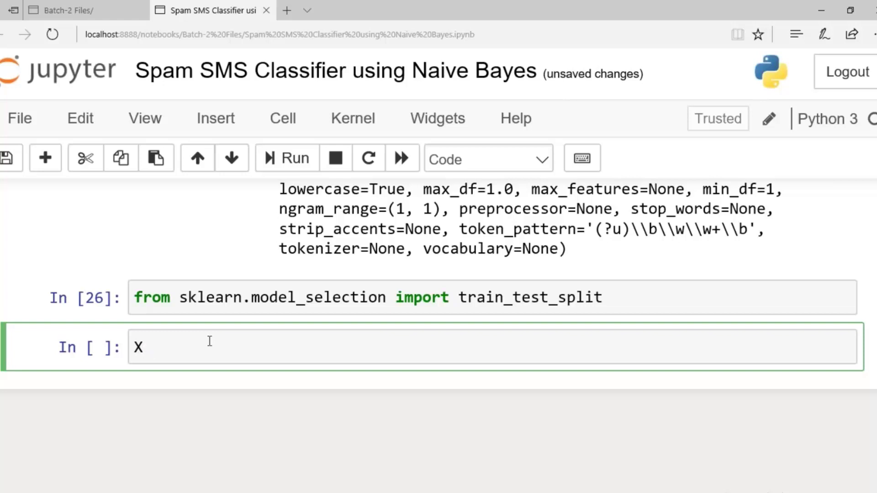
text(_train)
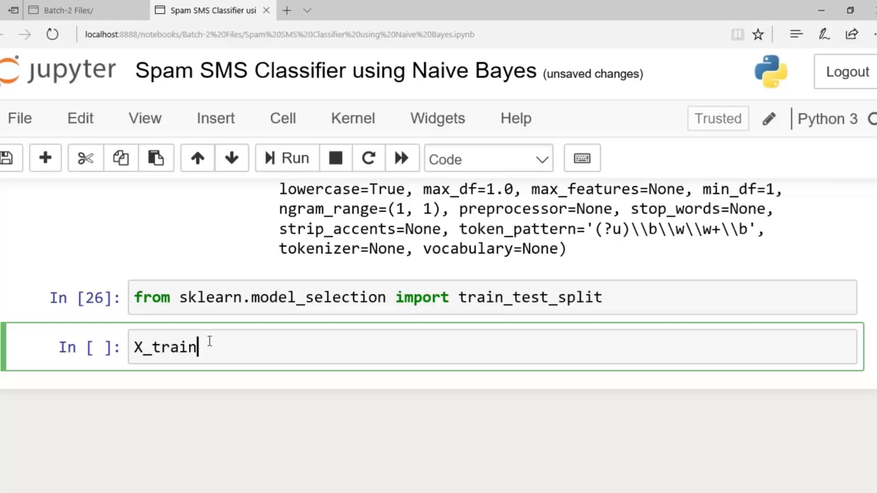
text(,X_)
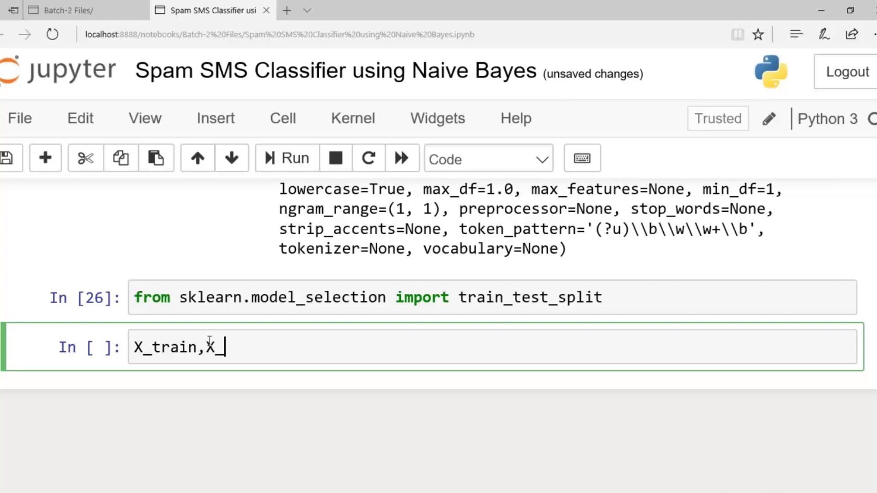
text(test,y_train,)
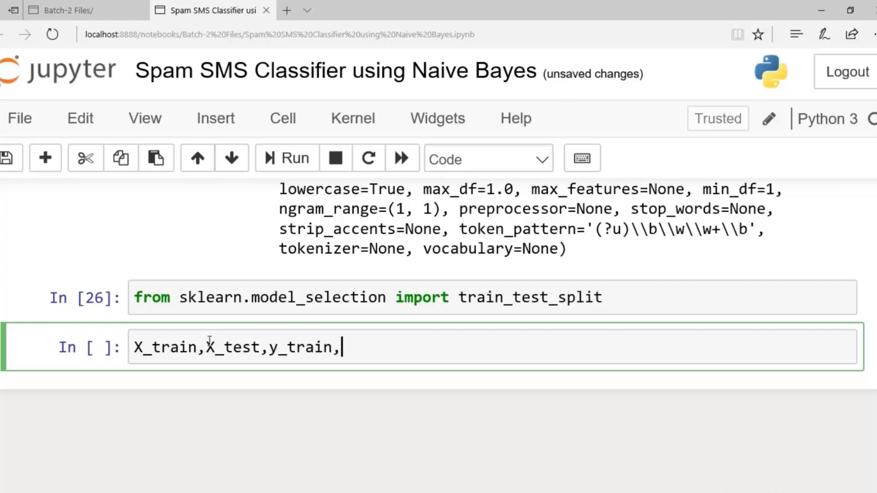
text(y_test)
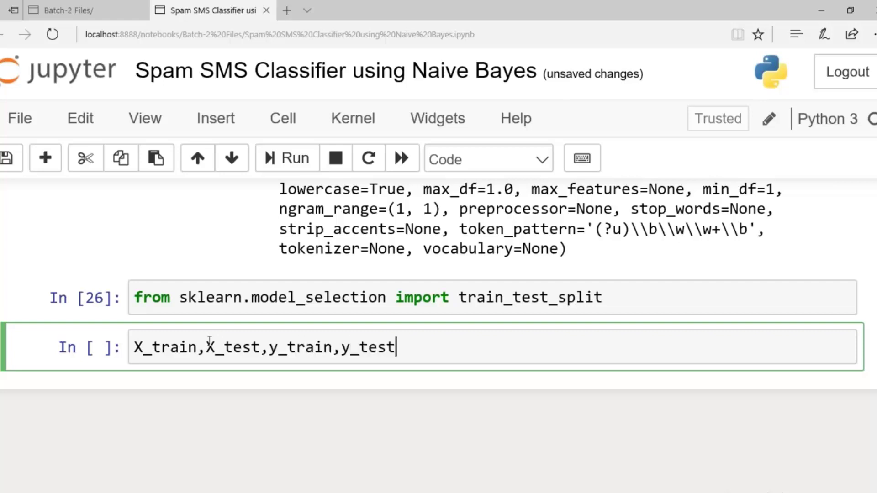
text(=)
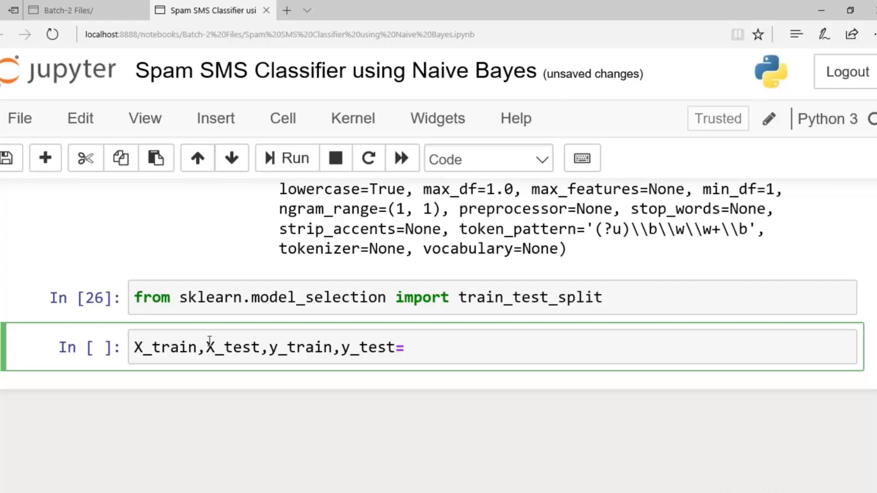
text(train_)
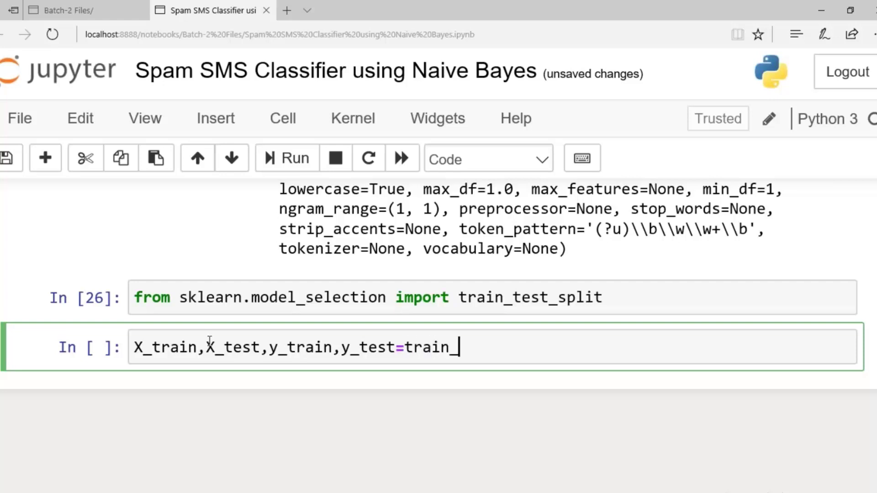
text(test_split())
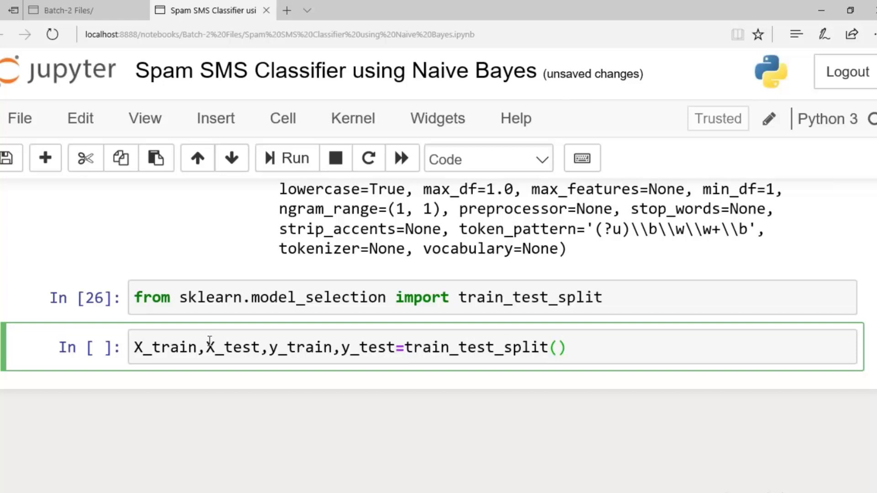
Fill in the arguments df["sms_message"], df["label"] and random_state.
text(df)
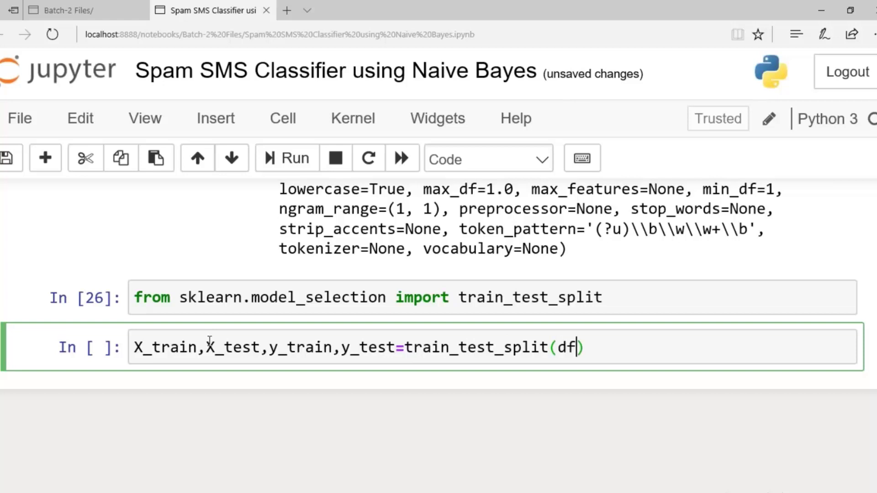
text(["sms_m)
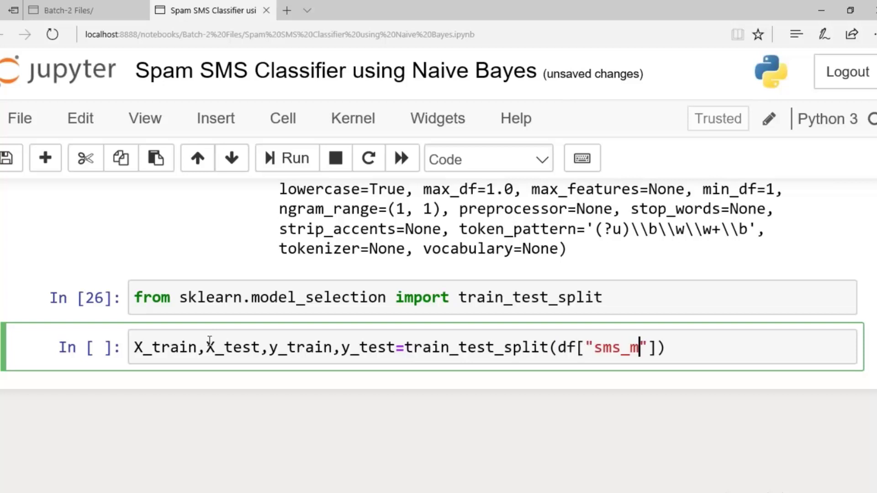
text(essage)
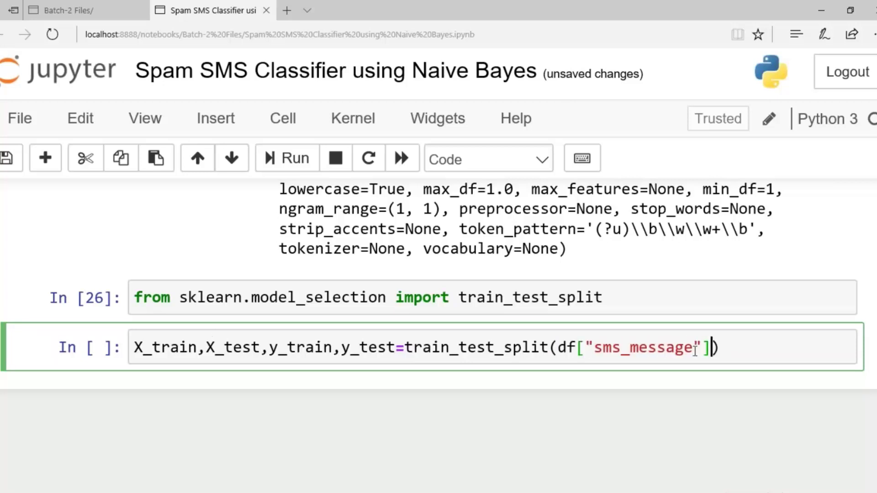
text(,df[])
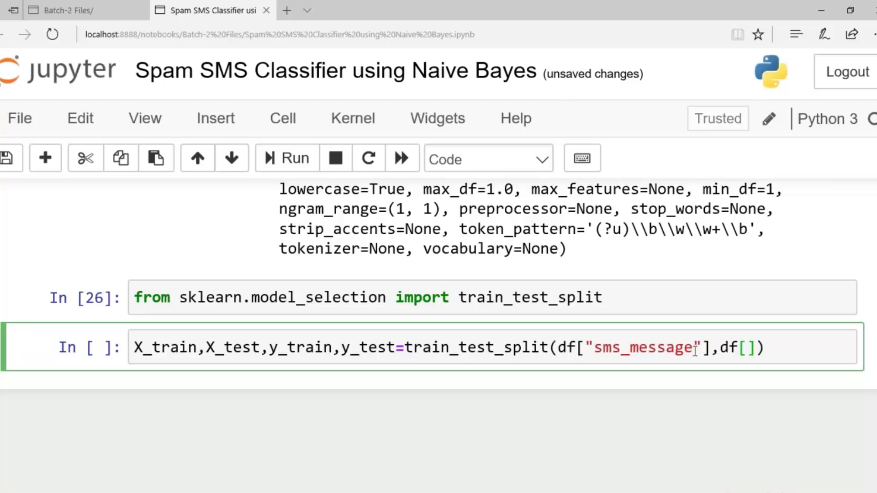
text("")
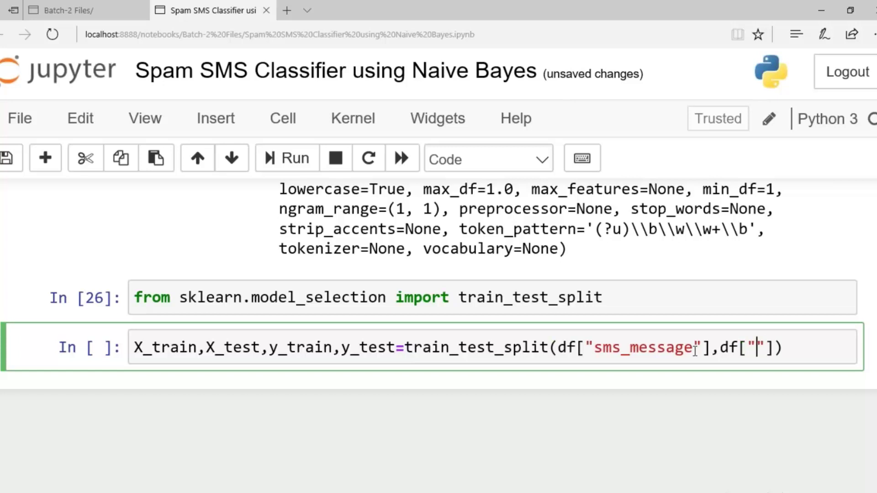
text(label)
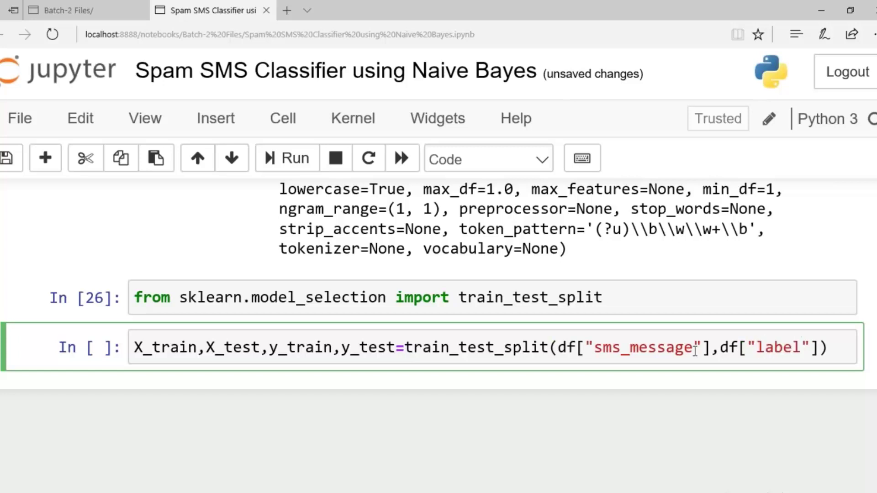
text(,ran)
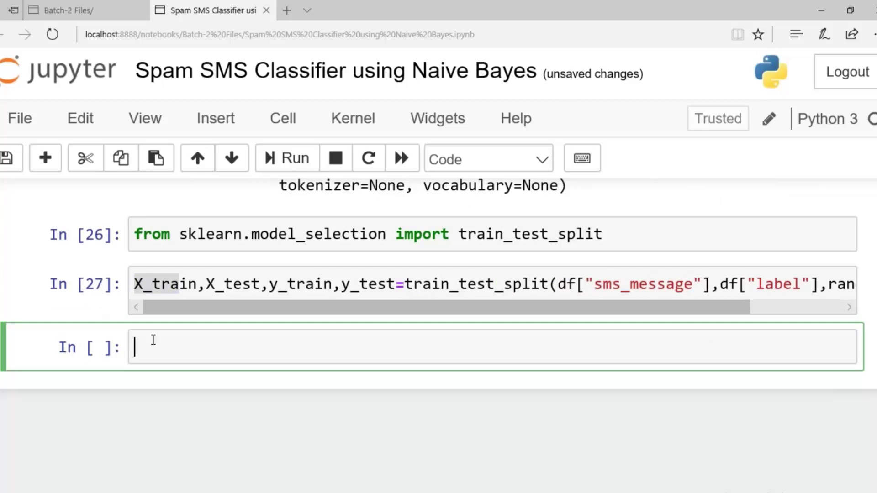
Display X_train.shape (4179,) and X_test.shape (1393,) in new cells.
text(X_tr)
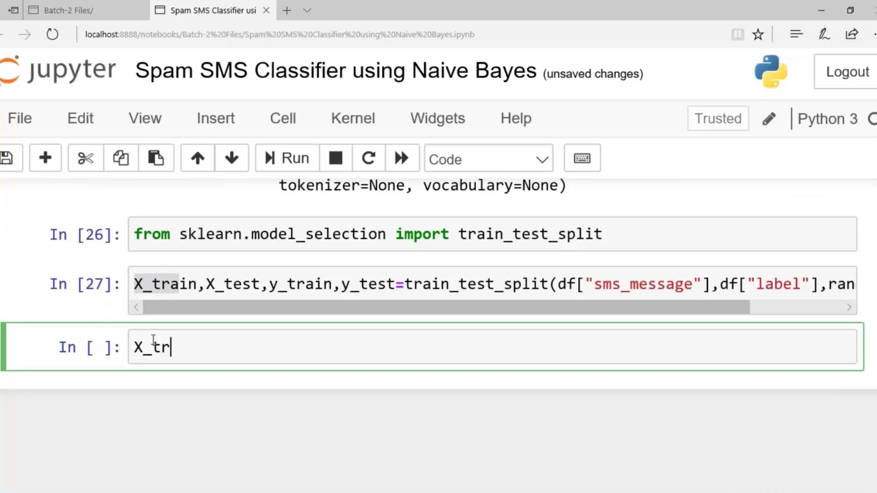
text(ain.shape)
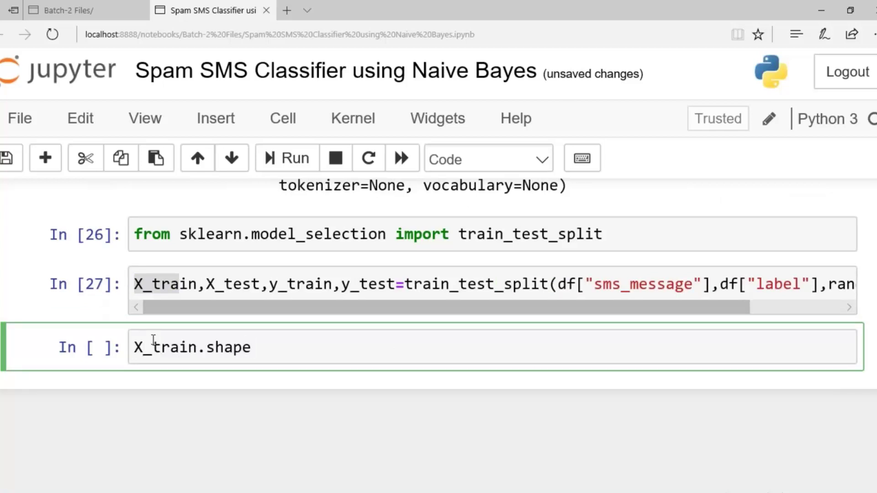
click(287, 157)
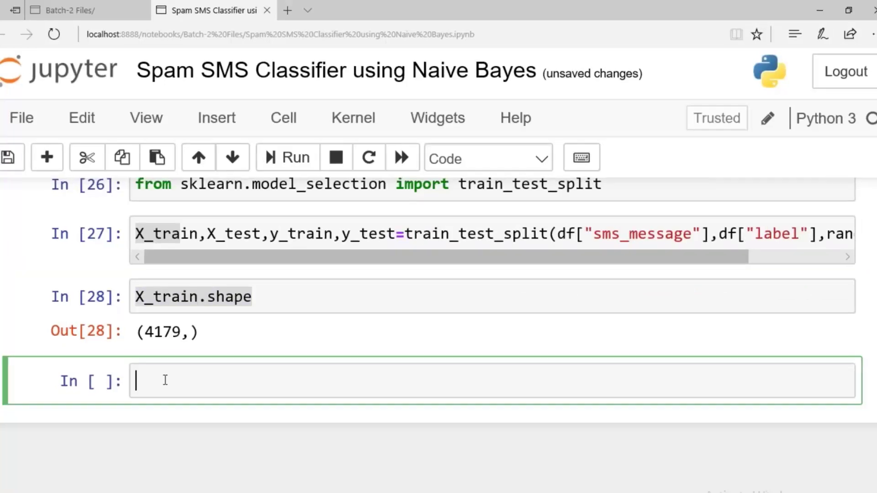
text(X_train.shape)
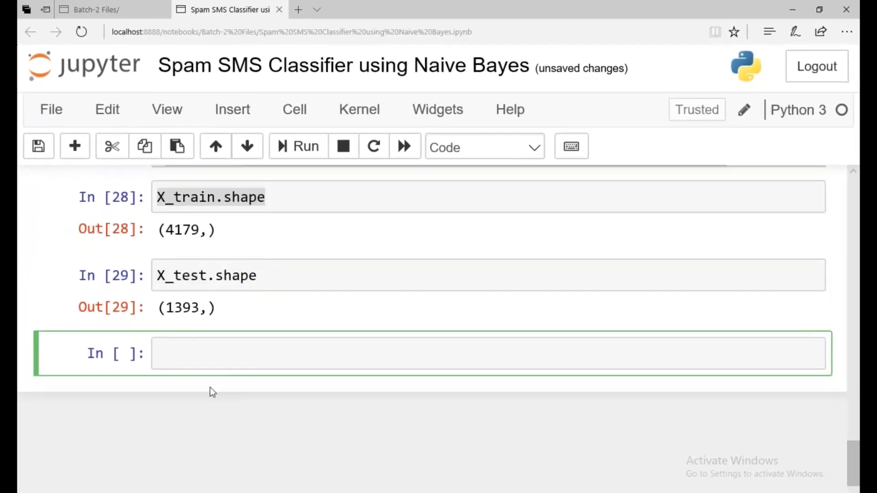
scroll(up, 3)
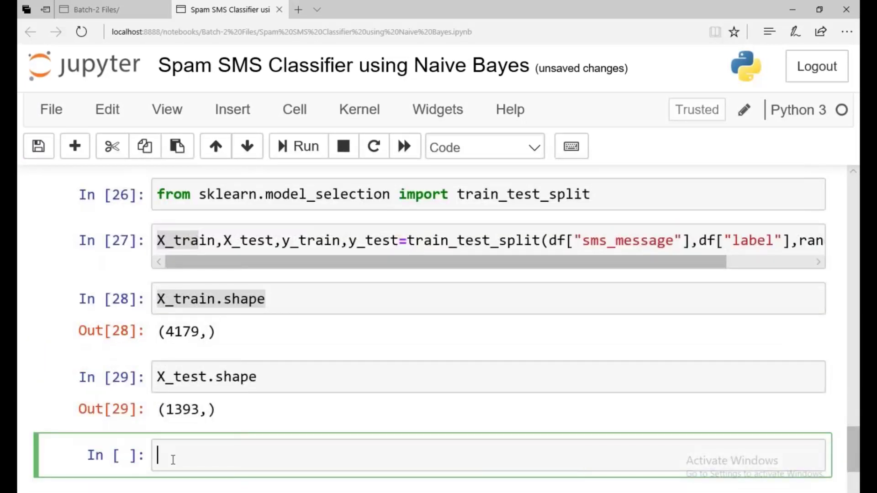
Show df["sms_message"].shape, giving (5572,) messages in total.
text(df[""])
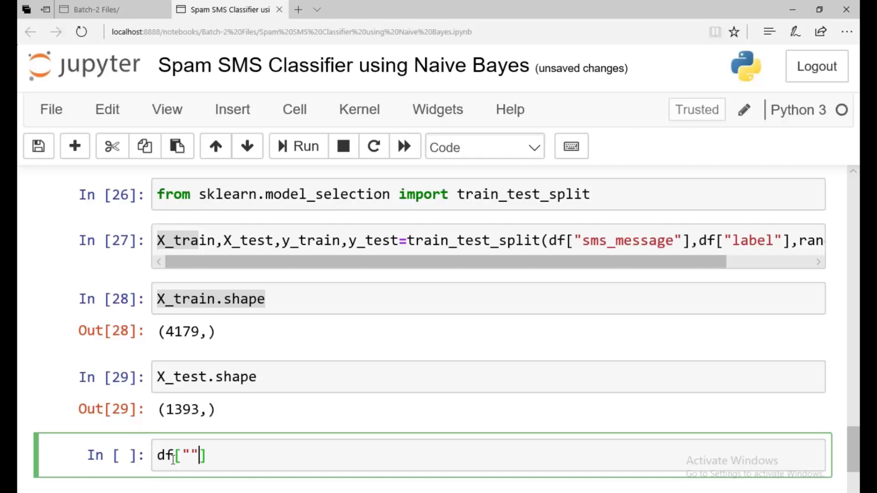
text(sms_)
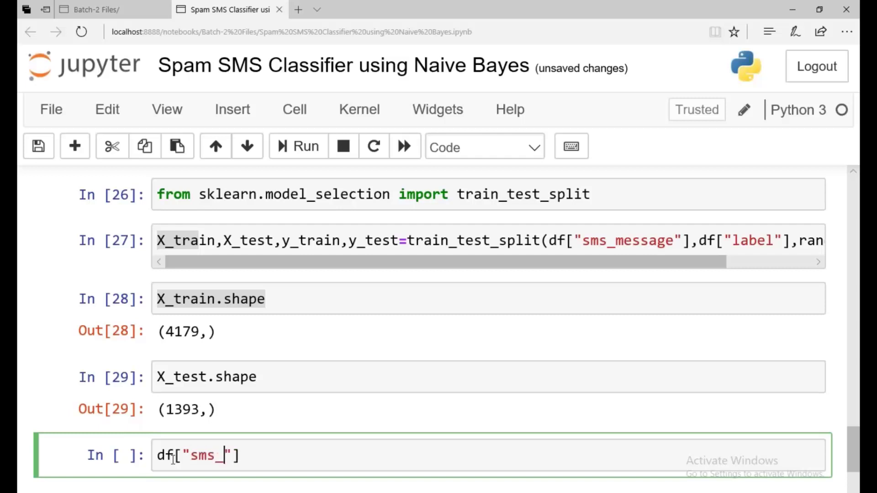
text(message)
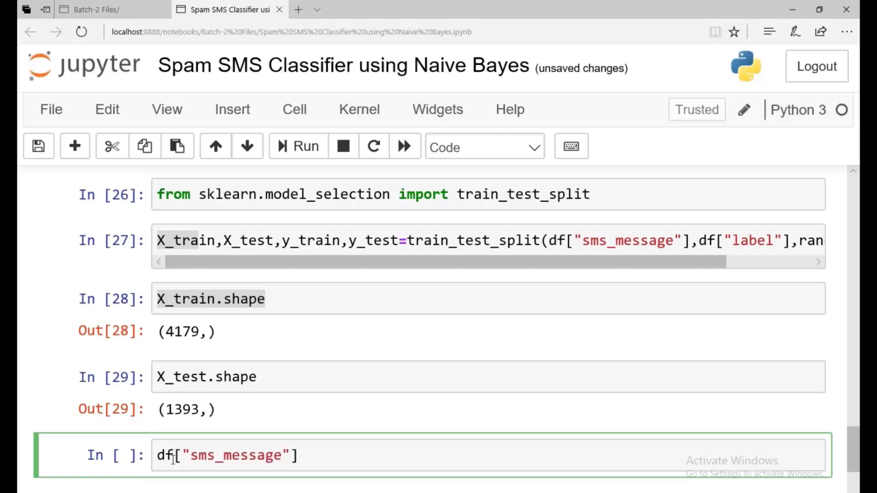
text(.shape)
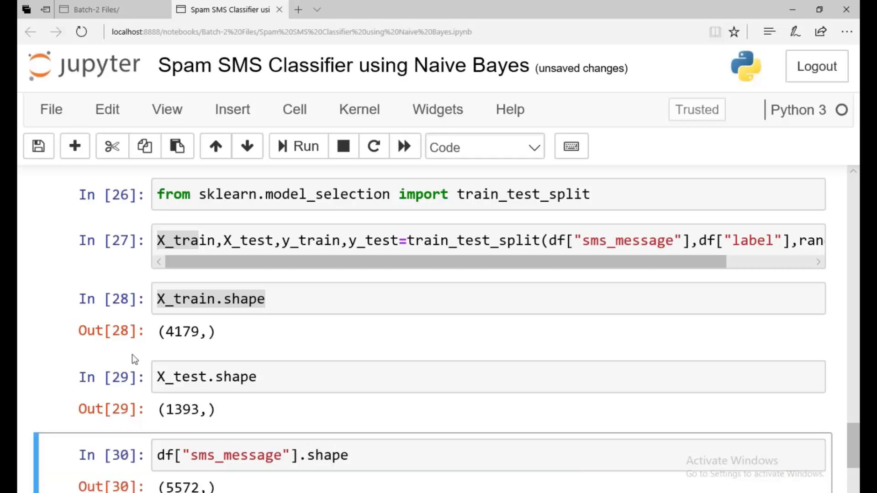
scroll(down, 3)
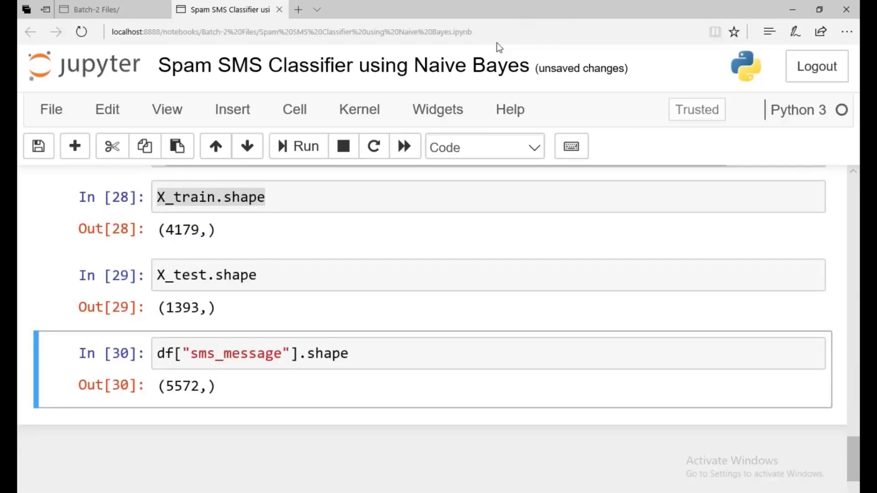